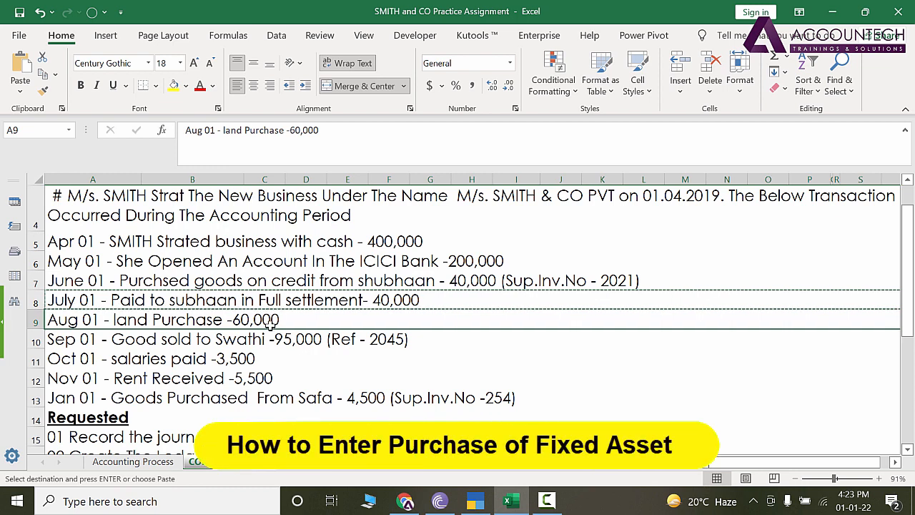
Switch from Excel's land purchase entry to the TallyPrime Day Book.
click(545, 500)
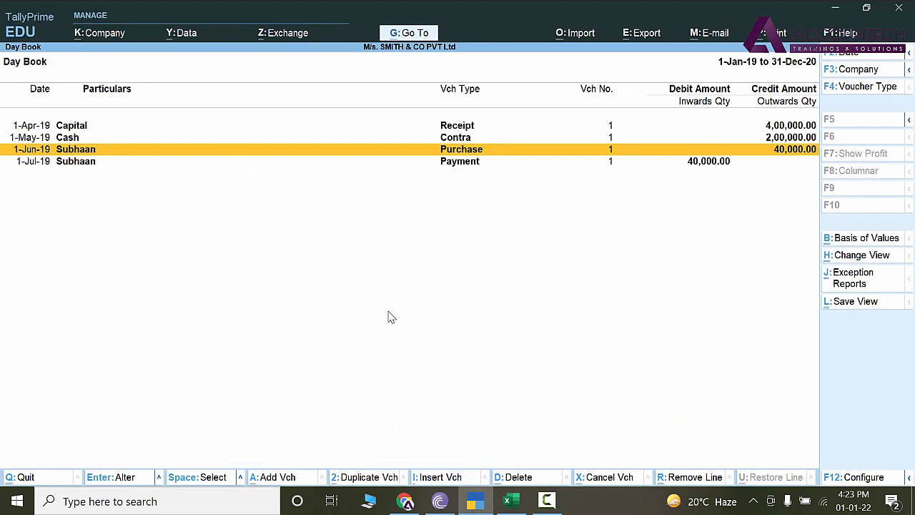
mouse_move(475, 155)
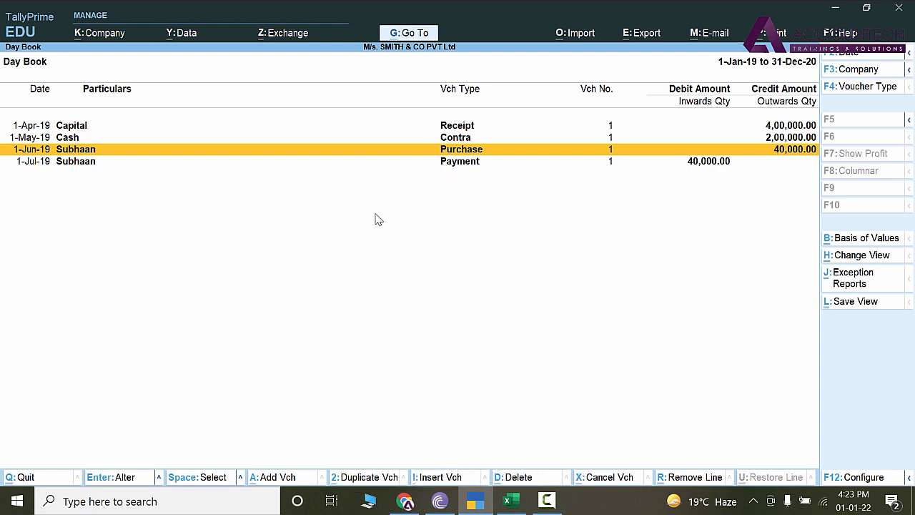
mouse_move(438, 235)
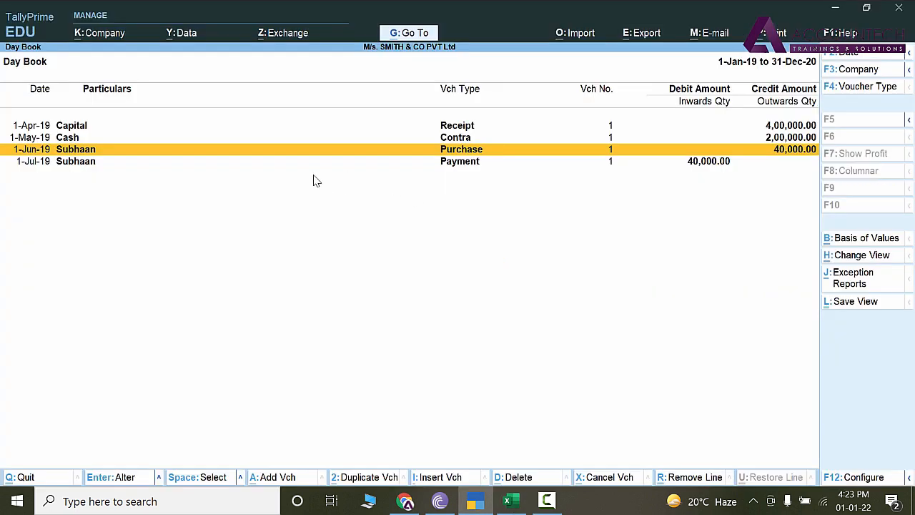
mouse_move(415, 186)
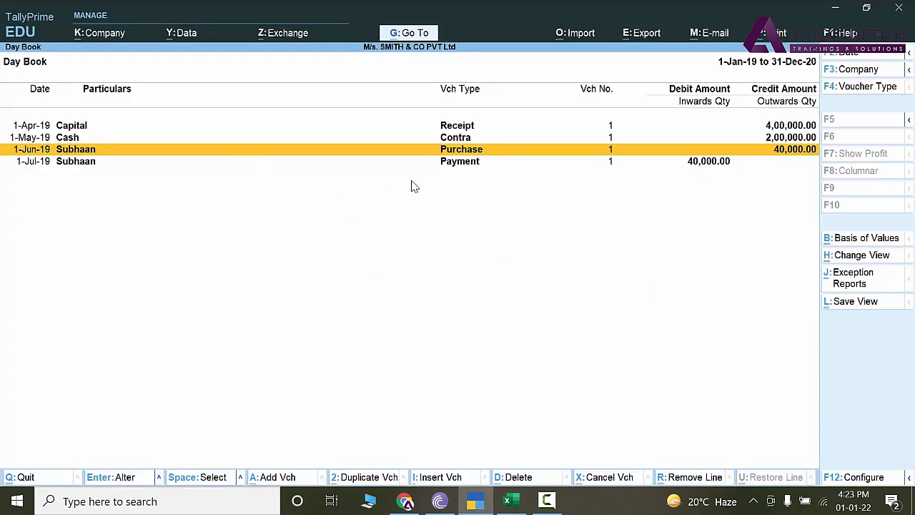
mouse_move(369, 169)
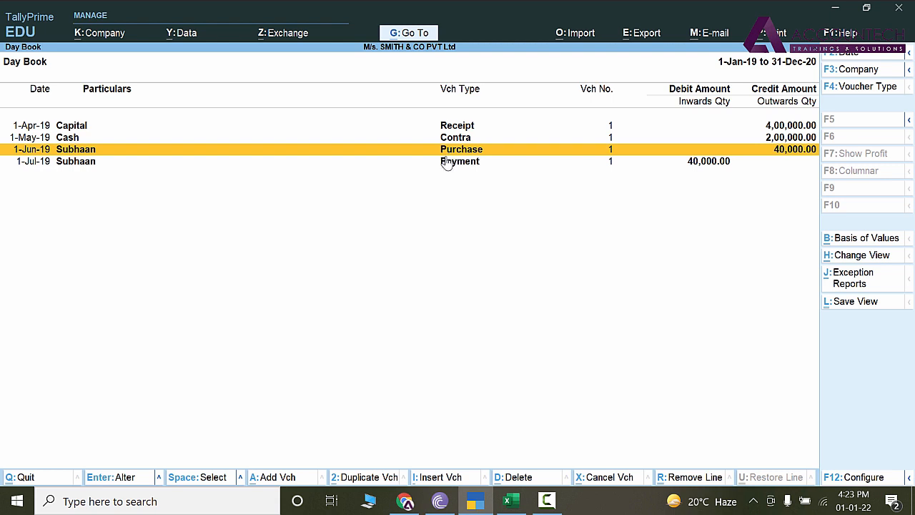
mouse_move(422, 174)
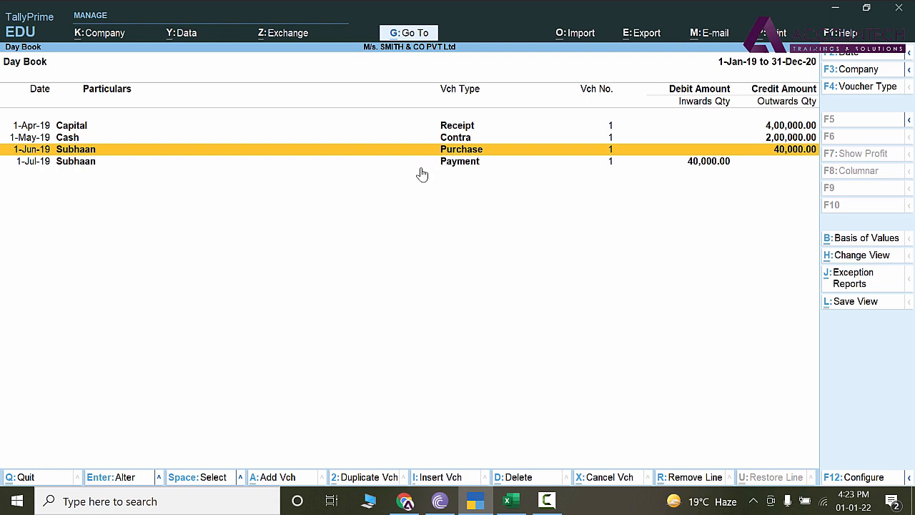
mouse_move(213, 291)
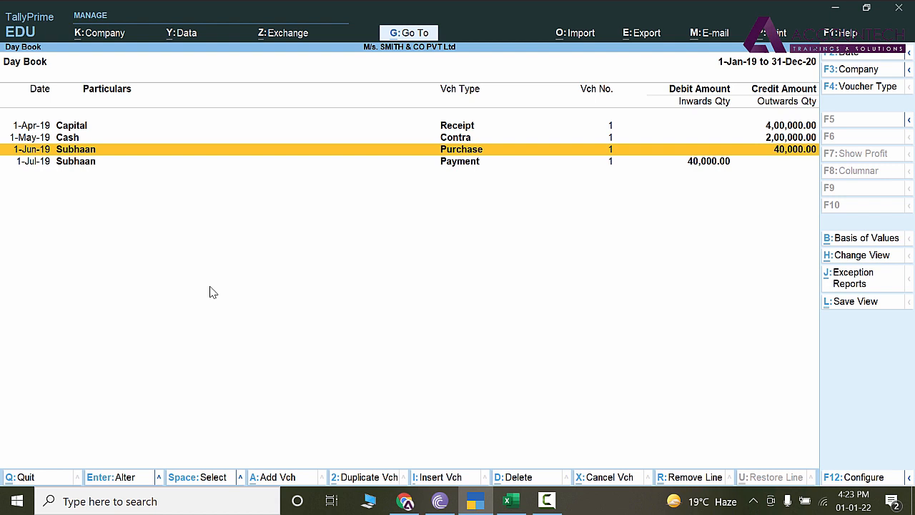
mouse_move(384, 209)
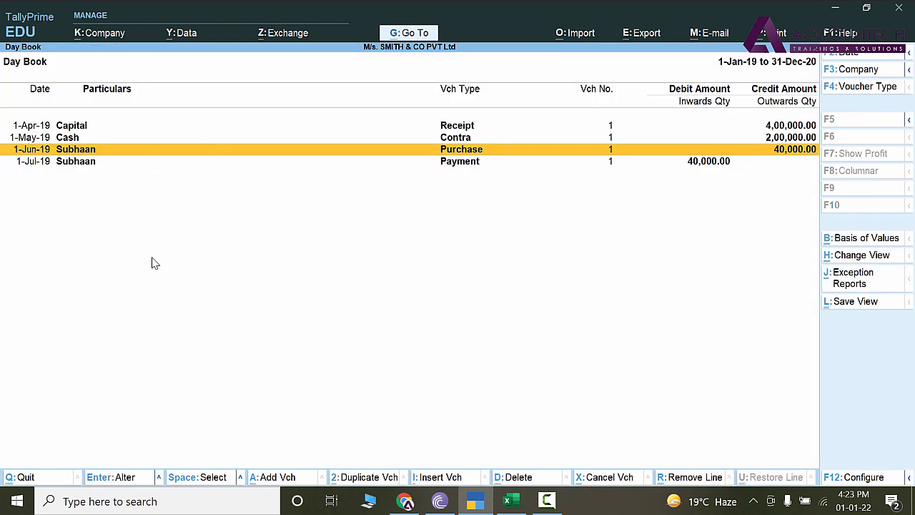
mouse_move(771, 70)
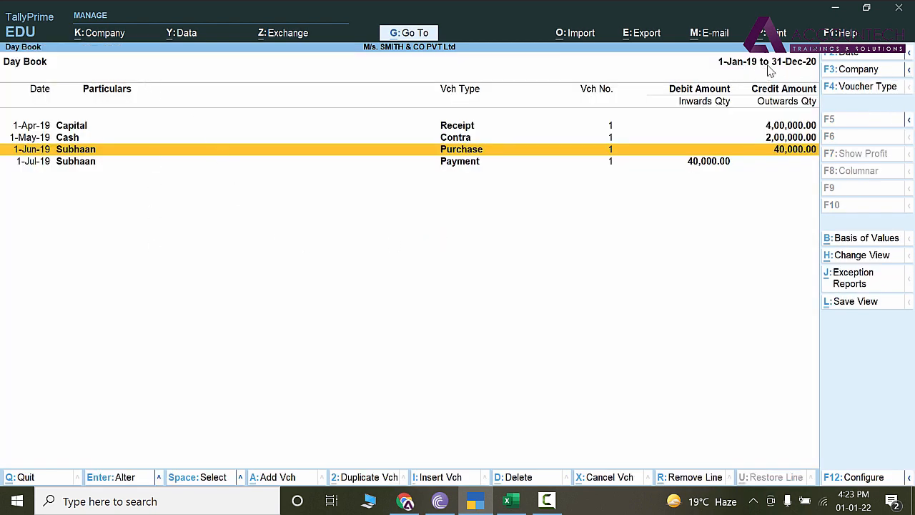
mouse_move(555, 255)
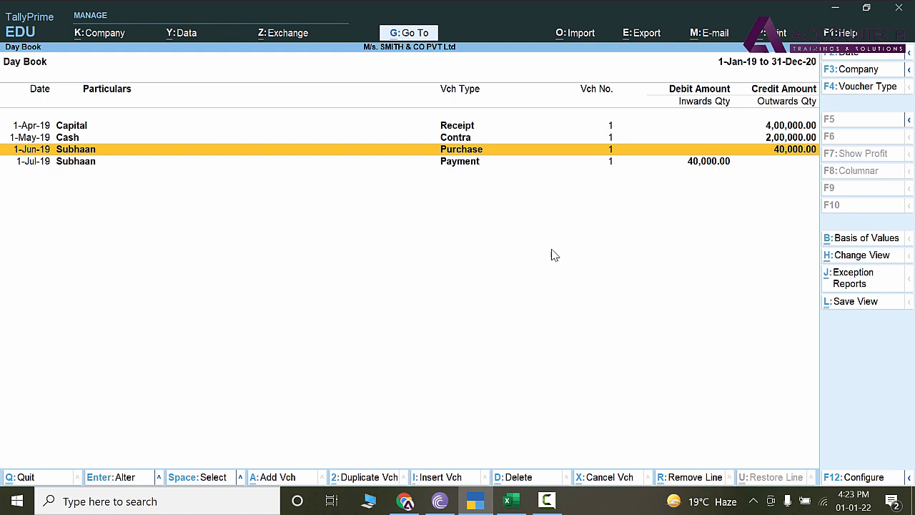
mouse_move(270, 492)
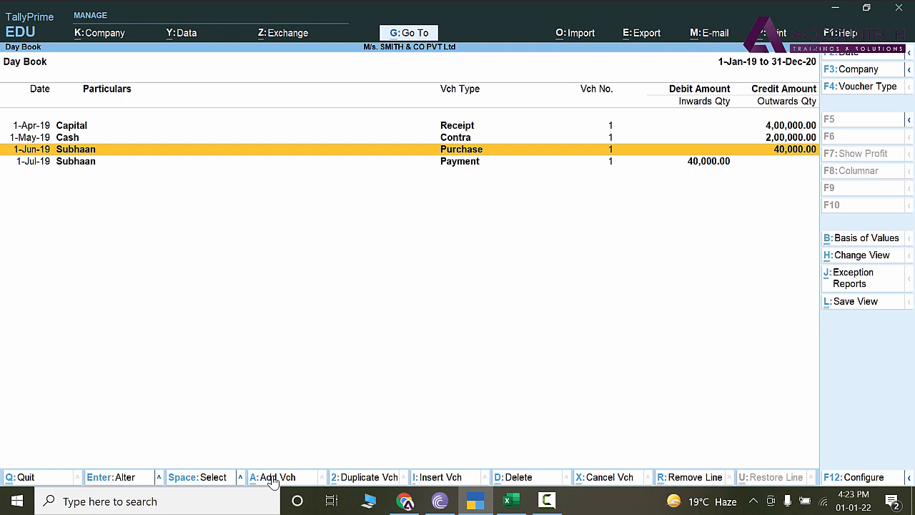
mouse_move(357, 355)
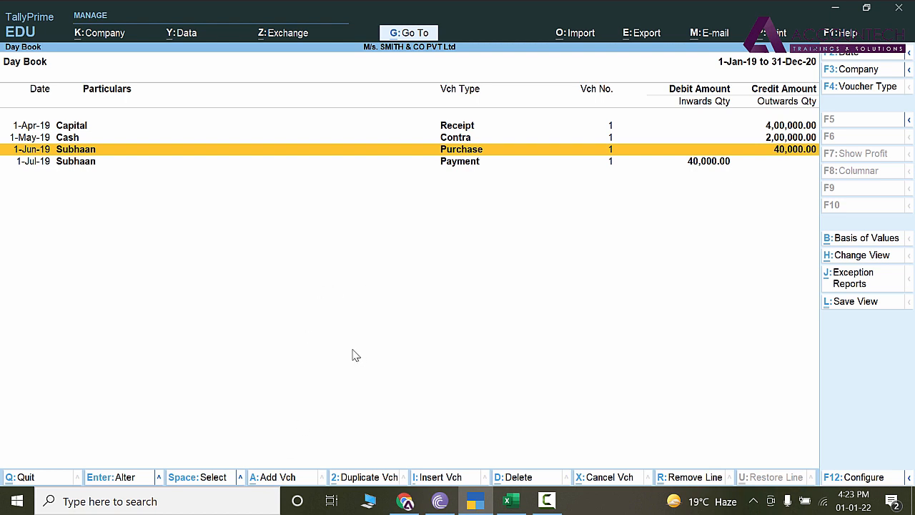
mouse_move(96, 120)
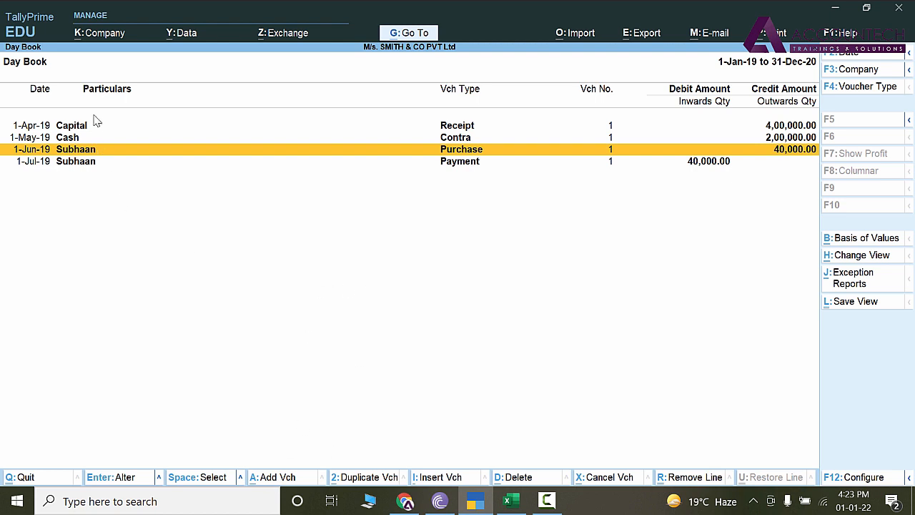
mouse_move(162, 339)
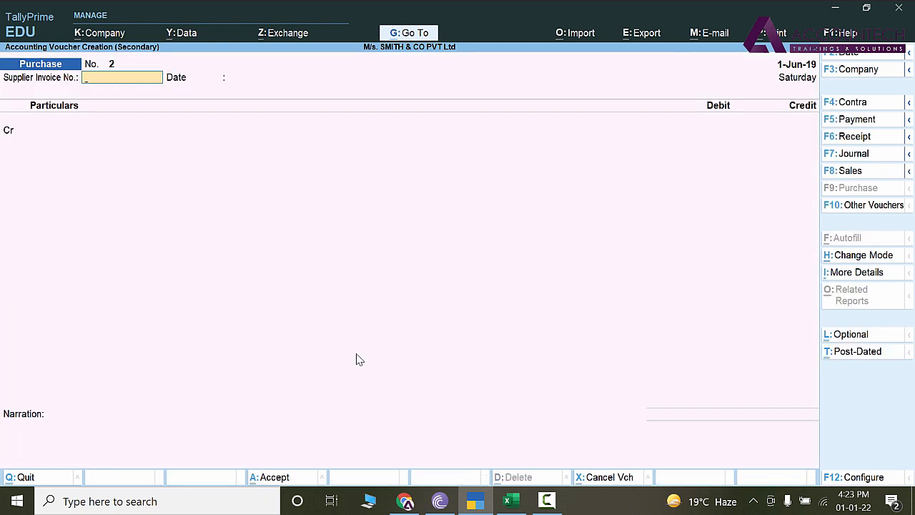
mouse_move(861, 124)
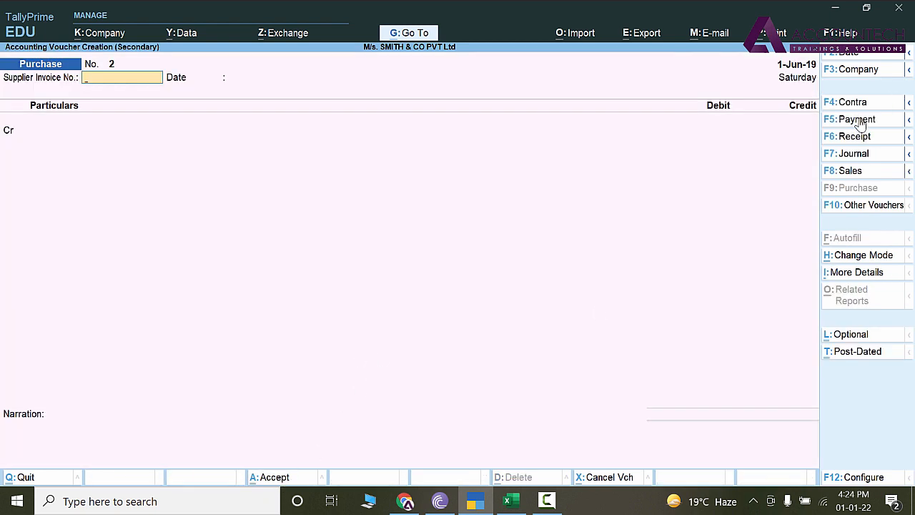
Make the new voucher a Payment dated 1-Aug-19, paid from the Cash account.
click(857, 119)
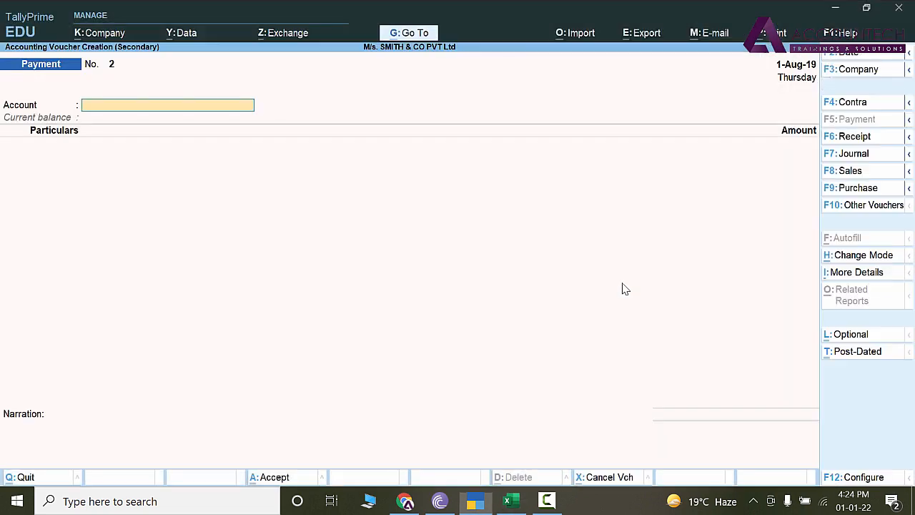
text(Ca)
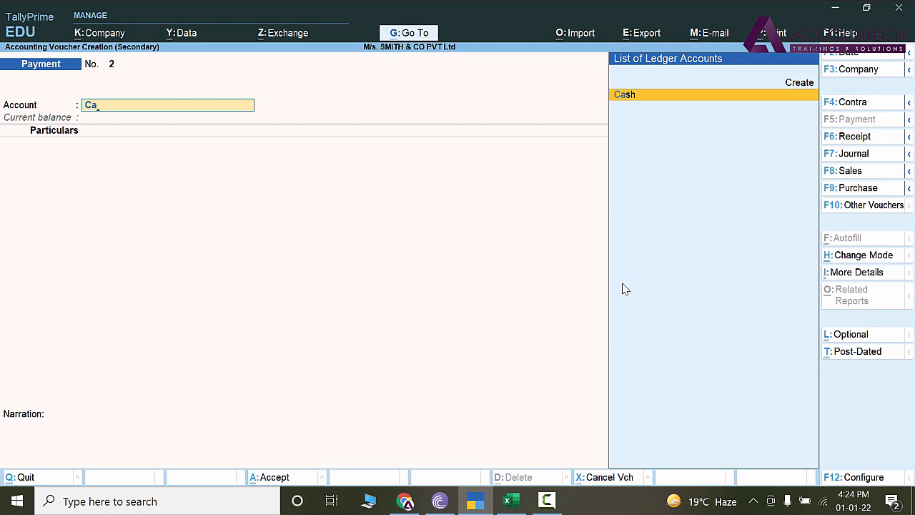
click(509, 501)
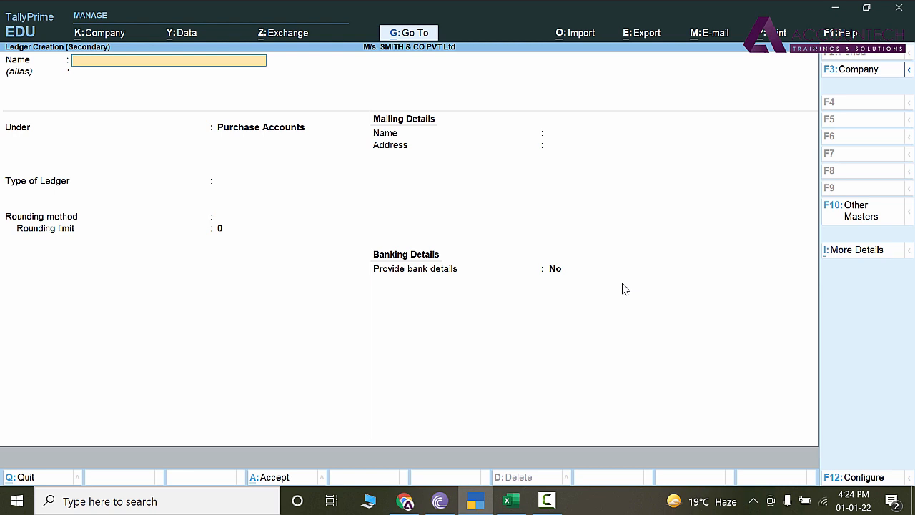
Create a ledger named 'Land' under Fixed Assets.
text(Land)
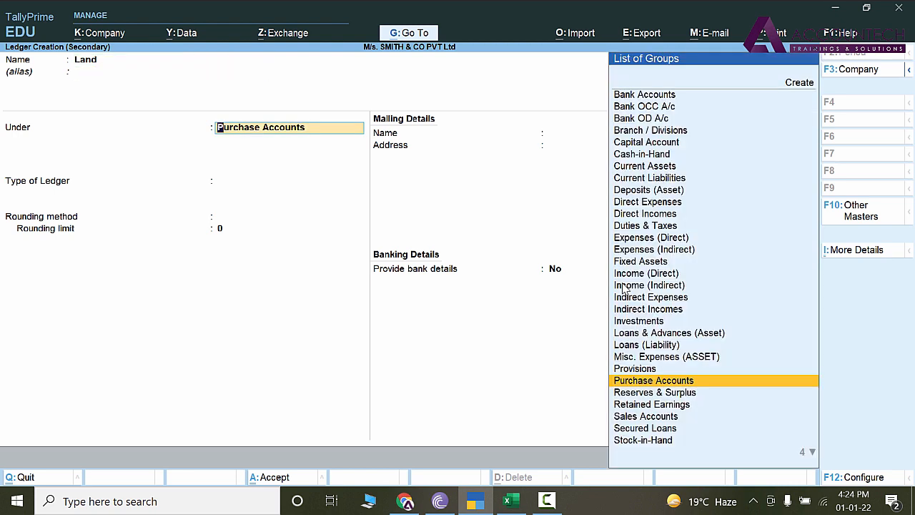
text(Fix)
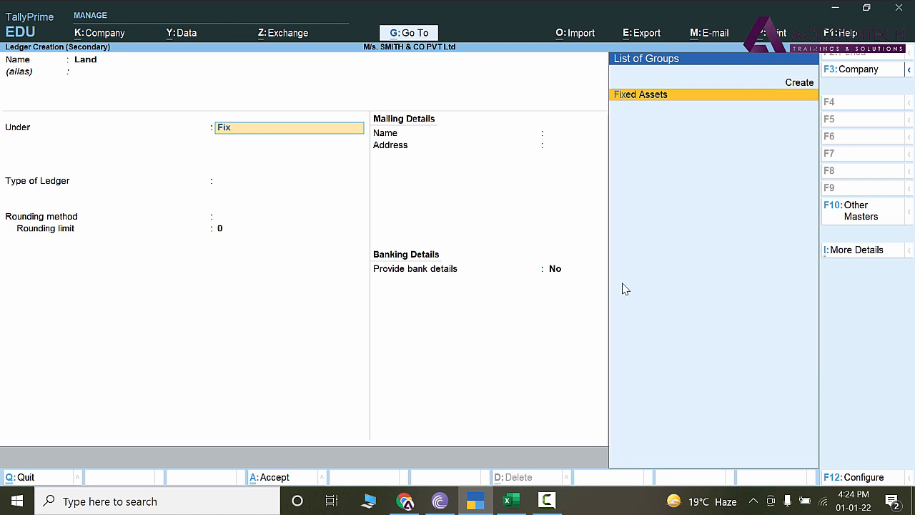
click(640, 94)
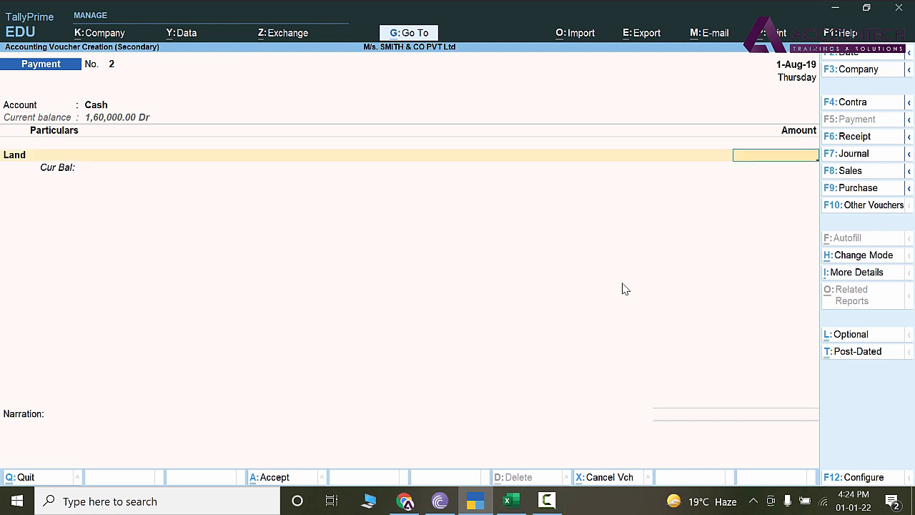
Enter 6000 for Land and narration 'Aug 01 - land Purchase -60,000'.
text(6)
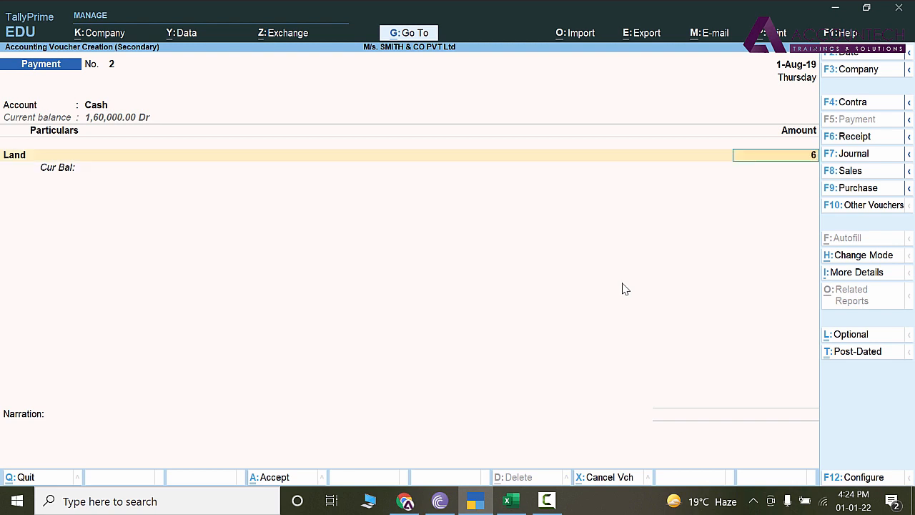
text(000.00)
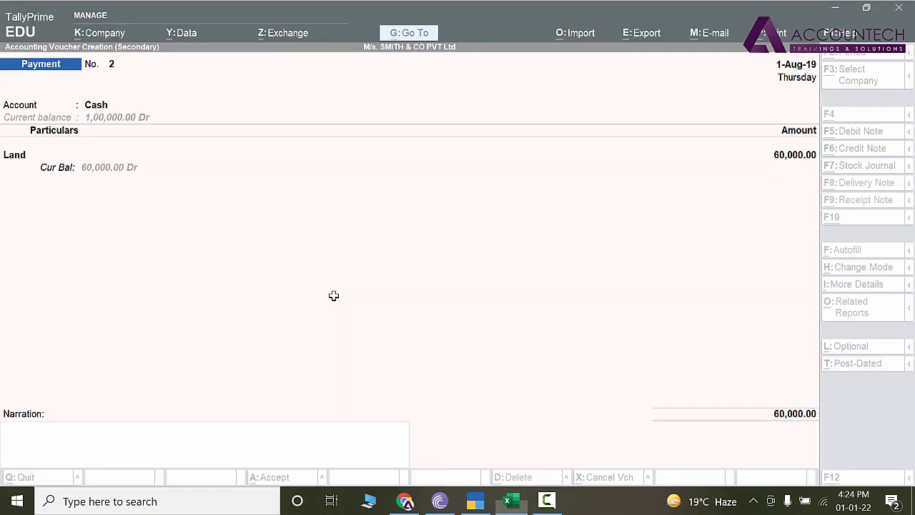
text(Aug 01 - land Purchase -60,000)
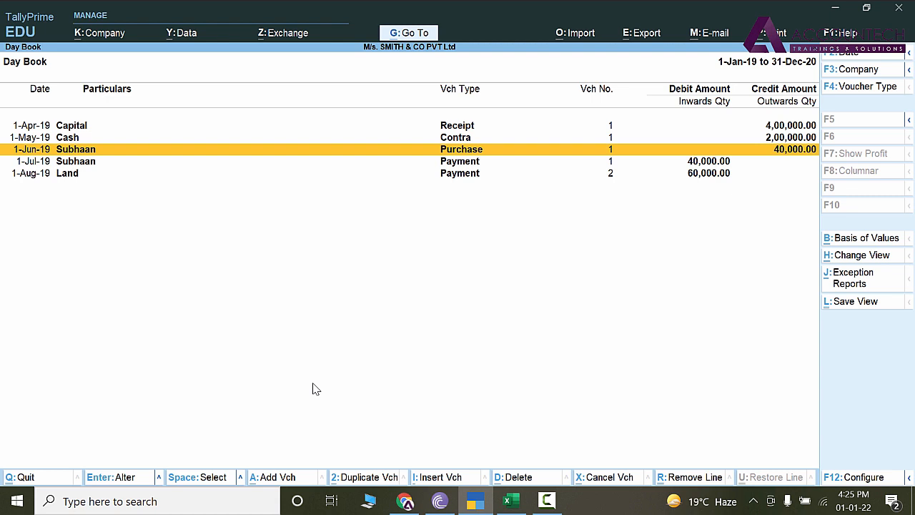
Correct the Land amount to 60,000 and re-enter narration 'Aug 01 - land Purchase -60,000'.
double_click(460, 173)
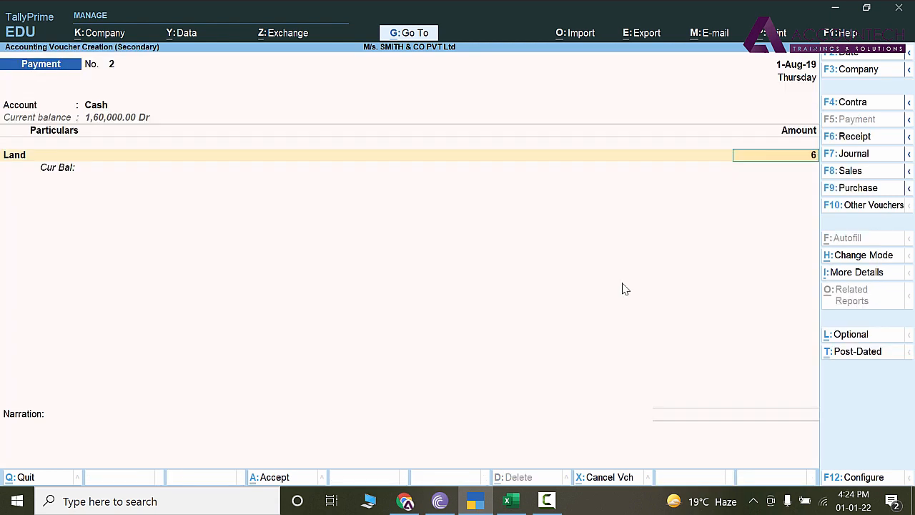
text(000.00)
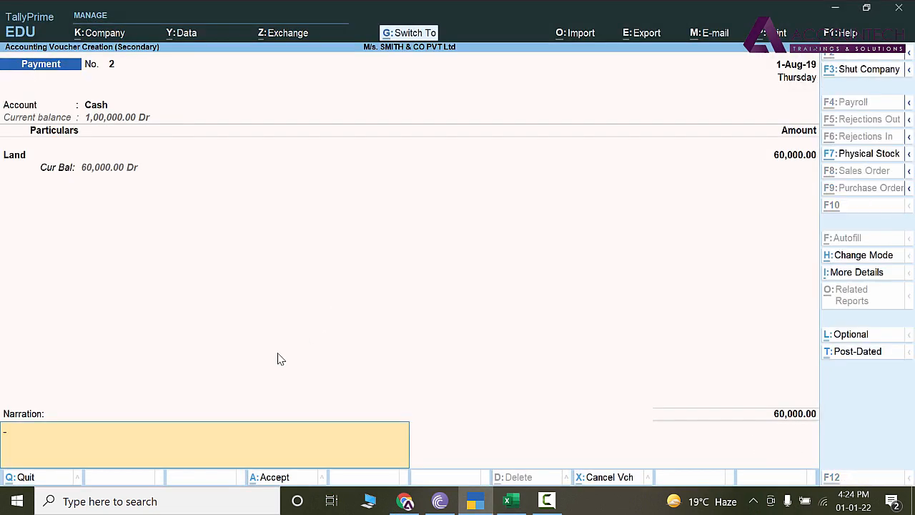
text(Aug 01 - land Purchase -60,000)
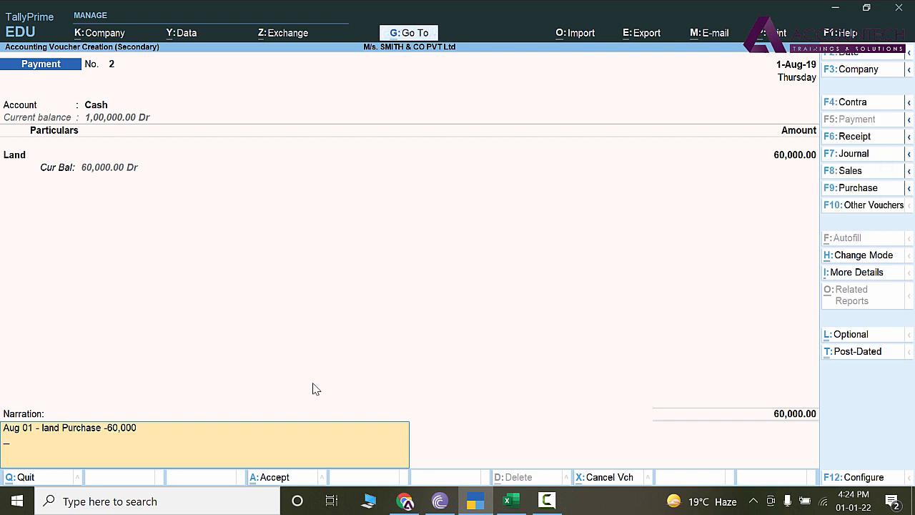